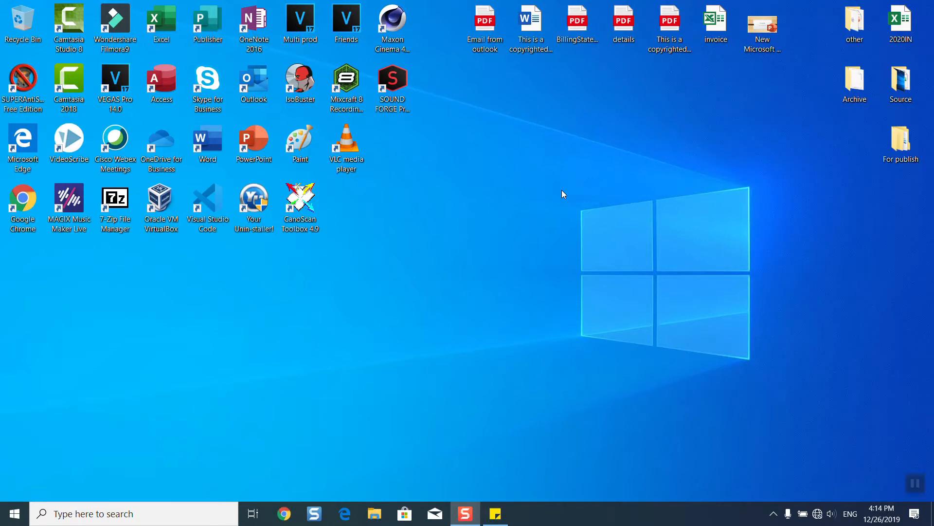
{"action": "mouse_move", "coordinate": [210, 54]}
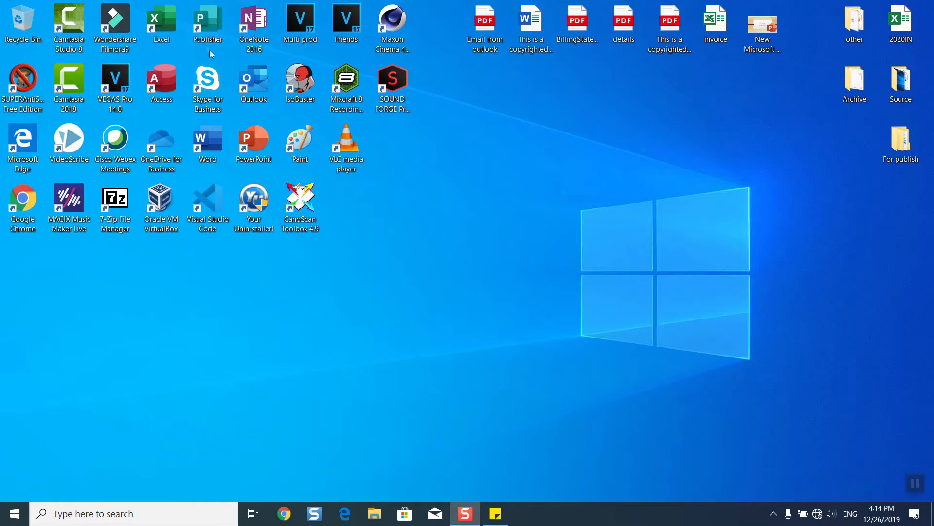
{"action": "mouse_move", "coordinate": [210, 54]}
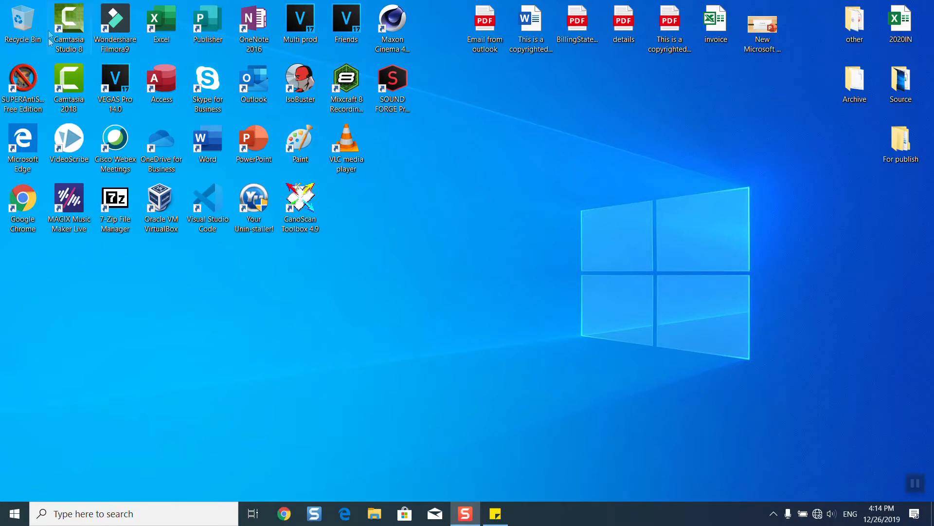
{"action": "mouse_move", "coordinate": [367, 250]}
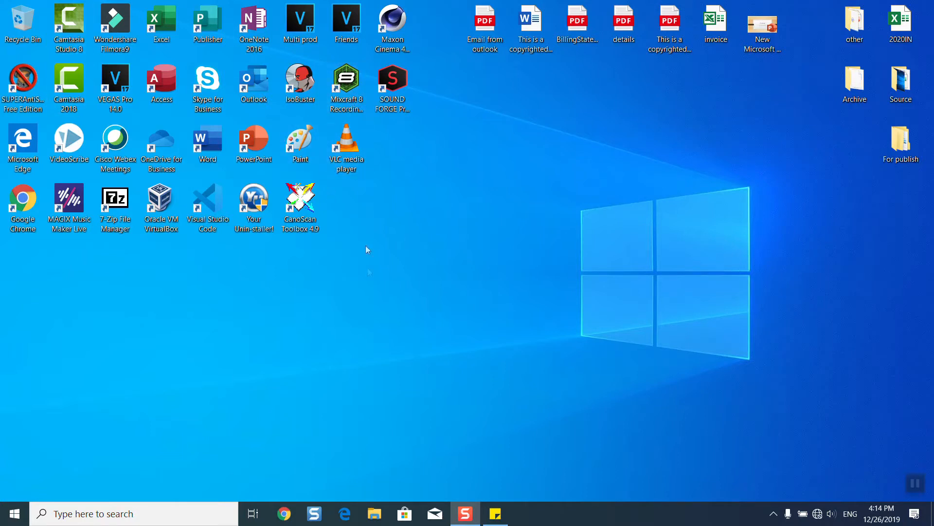
{"action": "mouse_move", "coordinate": [209, 356]}
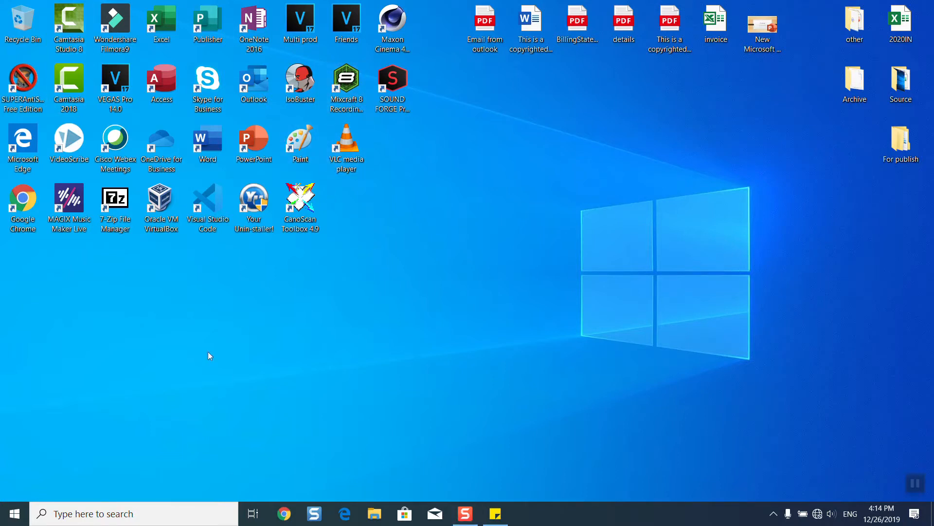
Step: Bring up Settings' Search Permissions & History page, showing SafeSearch set to Moderate
{"action": "left_click", "coordinate": [13, 513]}
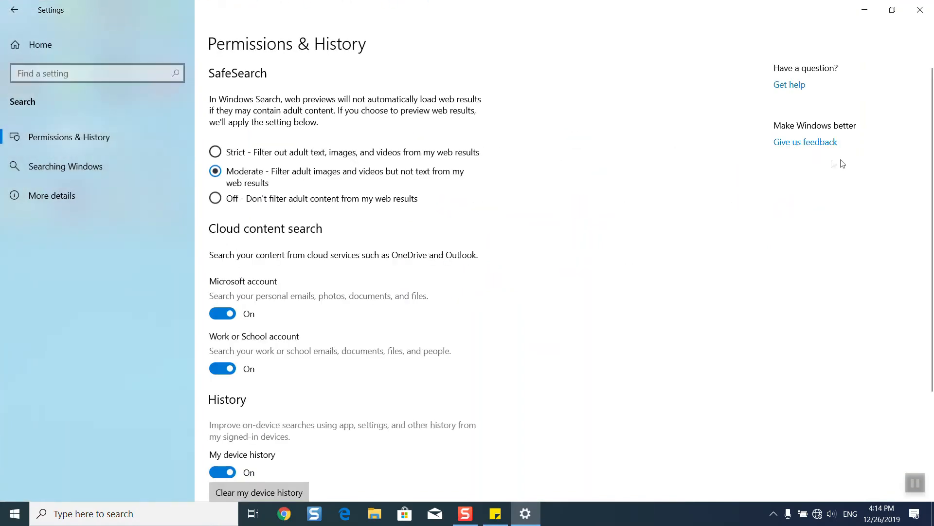
Step: Scroll down to the History section and switch My device history off
{"action": "scroll", "scroll_direction": "down", "scroll_amount": 3}
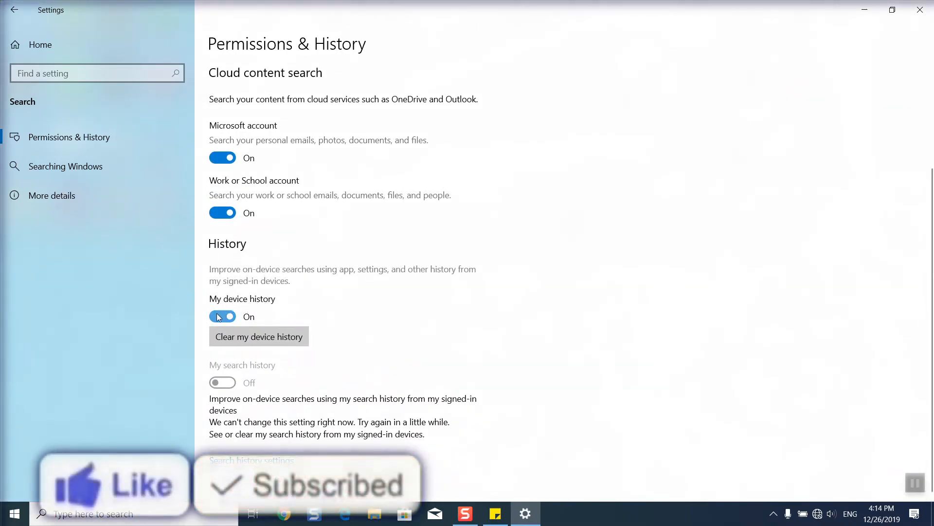
{"action": "left_click", "coordinate": [222, 316]}
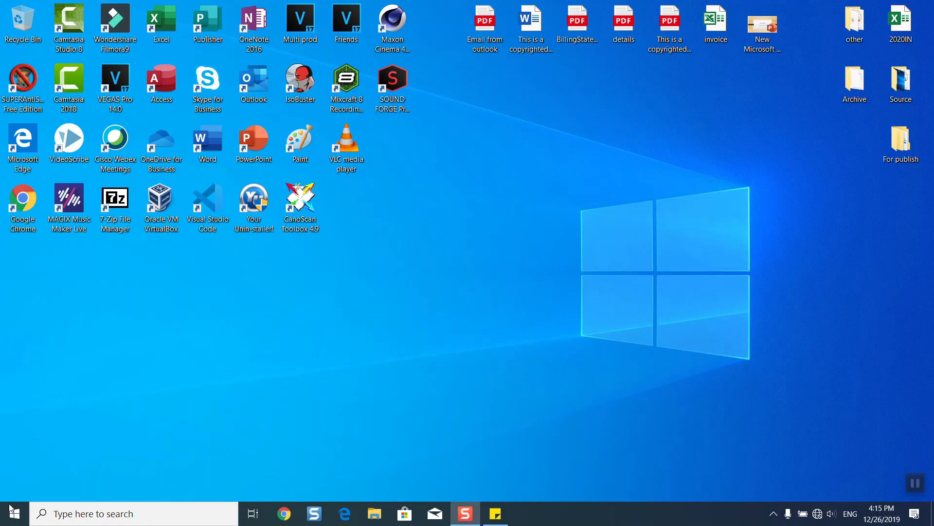
{"action": "mouse_move", "coordinate": [615, 342]}
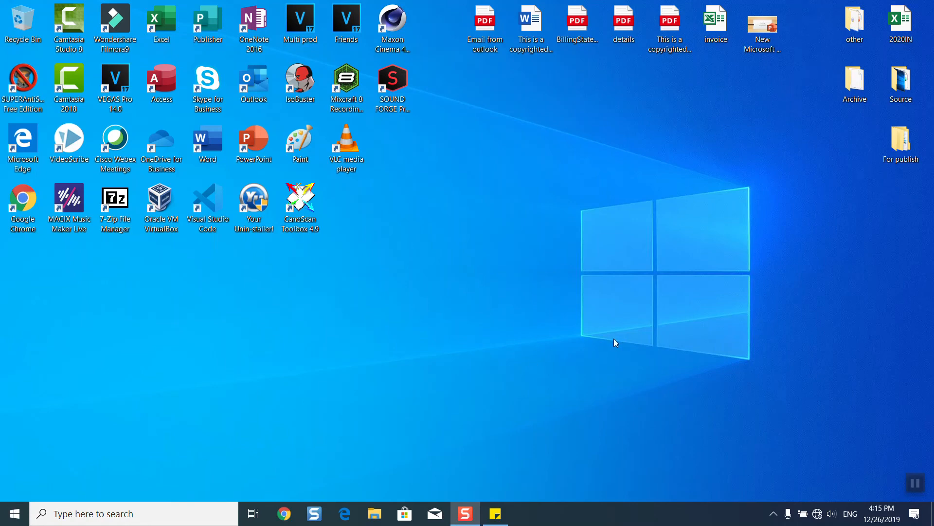
{"action": "mouse_move", "coordinate": [756, 383]}
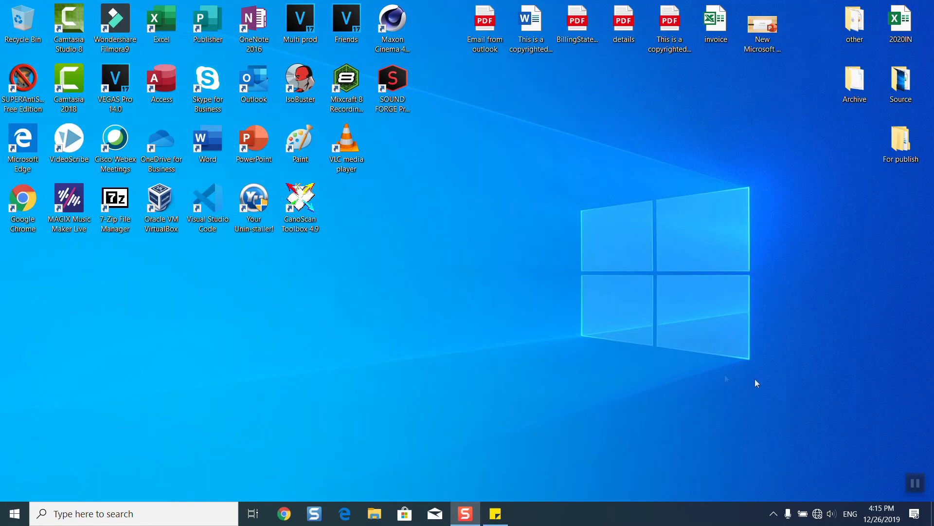